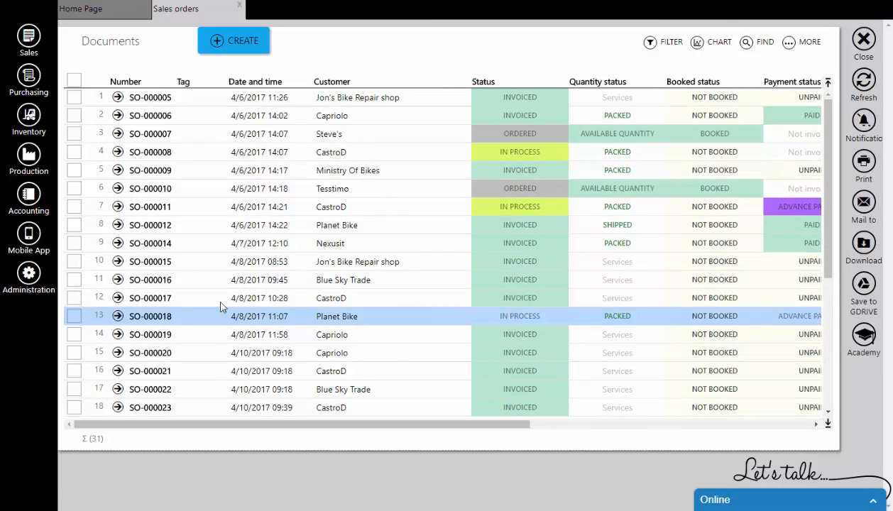
# Open sales order SO-000018 for Planet Bike and choose Setup from its shipping options
pyautogui.doubleClick(149, 315)
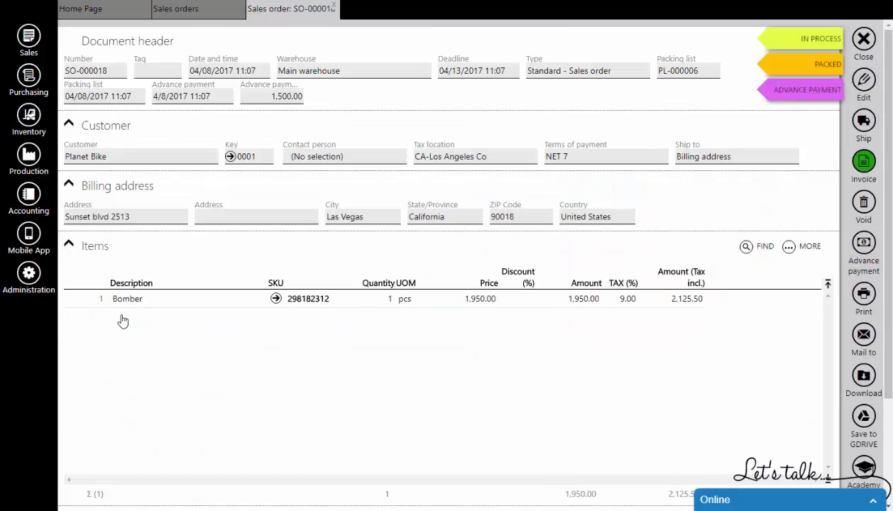
pyautogui.click(862, 120)
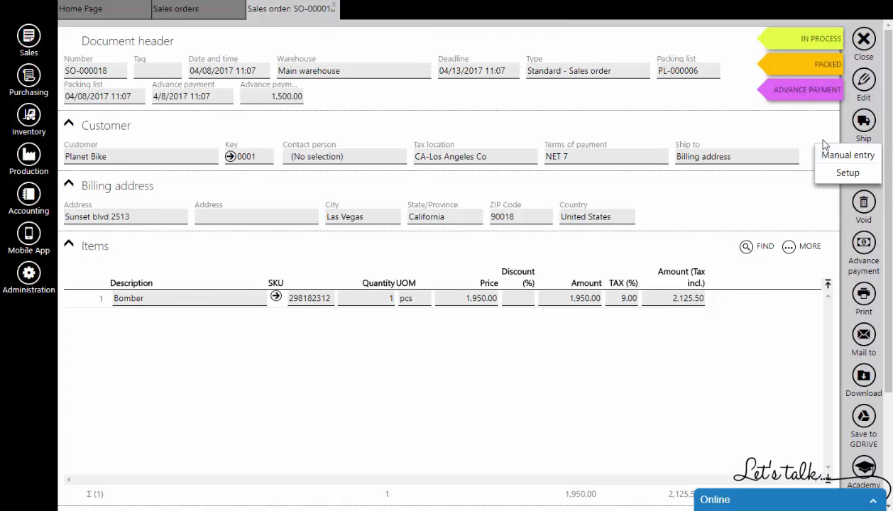
pyautogui.click(862, 38)
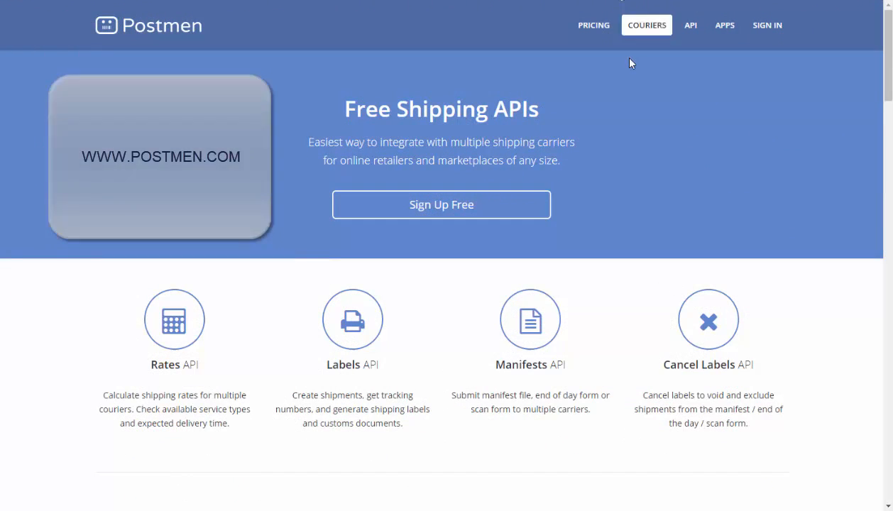
pyautogui.moveTo(604, 283)
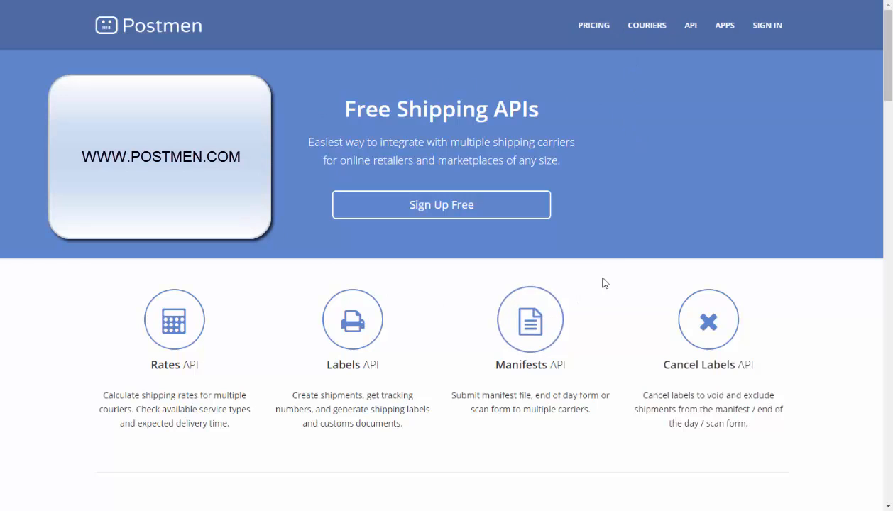
pyautogui.moveTo(462, 220)
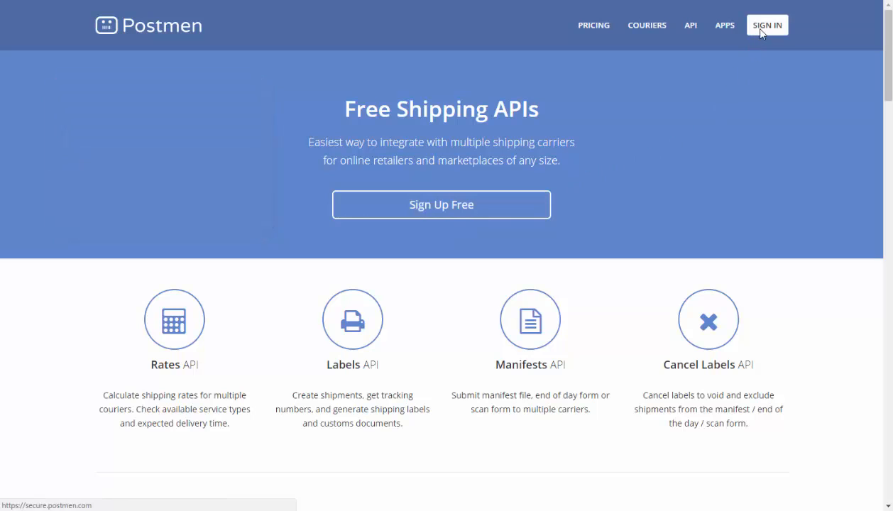
# Sign in to the Postmen account from the postmen.com login page
pyautogui.click(768, 25)
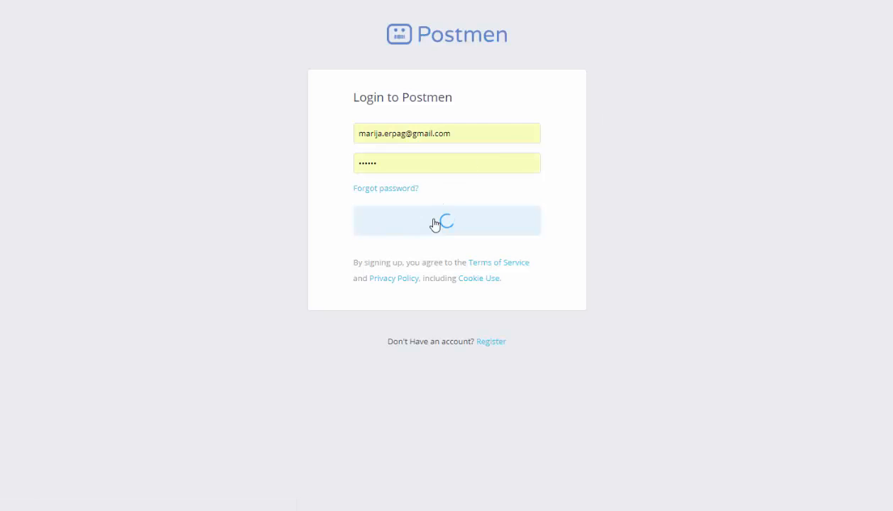
pyautogui.click(447, 220)
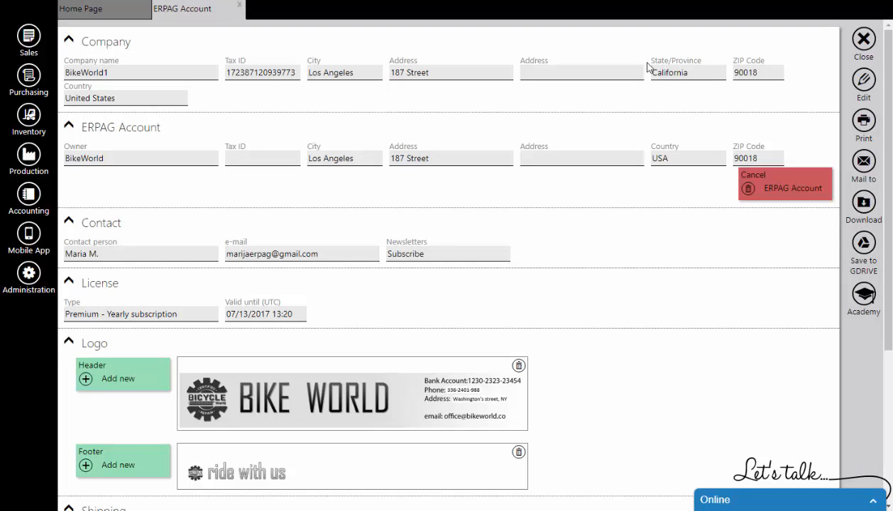
# Make the ERPAG Account page editable and collapse sections to expose the Postmen API Key field
pyautogui.click(862, 79)
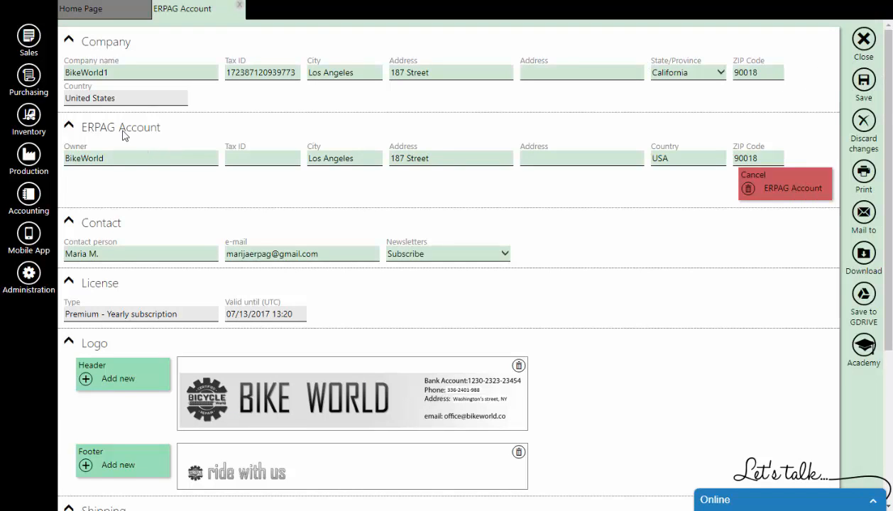
pyautogui.click(69, 127)
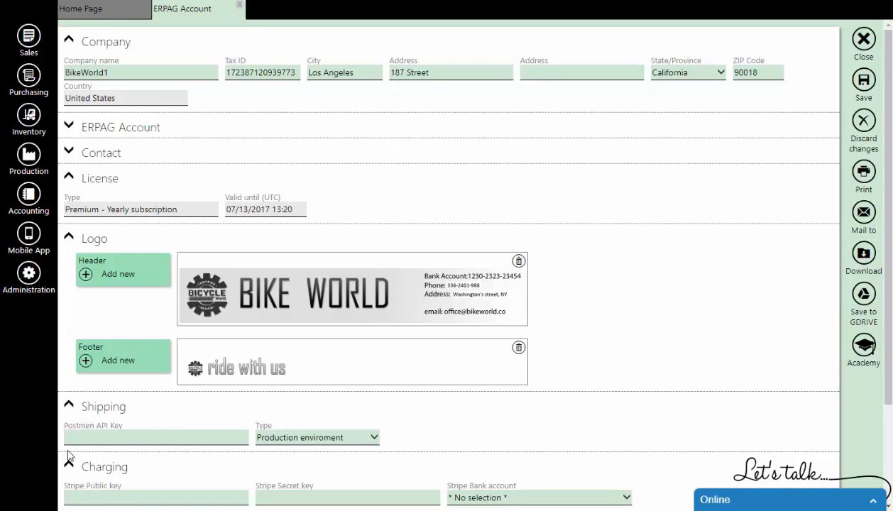
pyautogui.moveTo(159, 413)
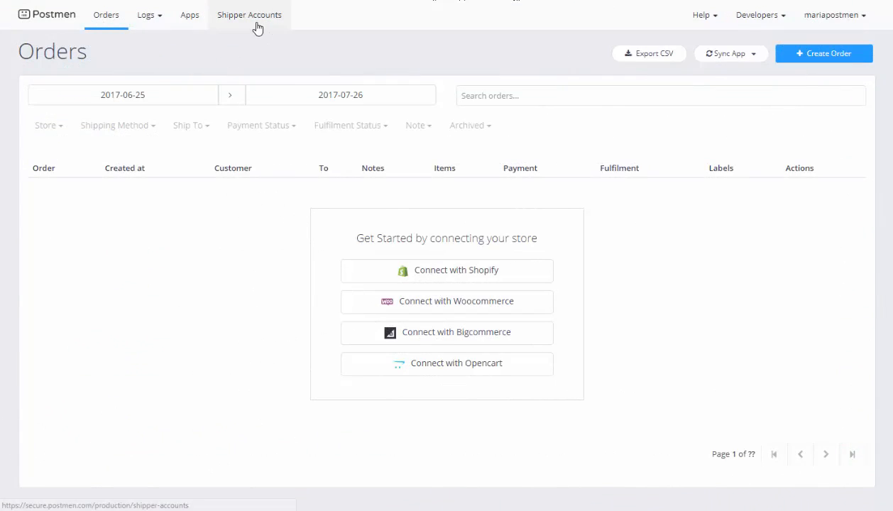
# Browse Postmen's production shipper accounts list, then view the Test carrier accounts
pyautogui.click(249, 15)
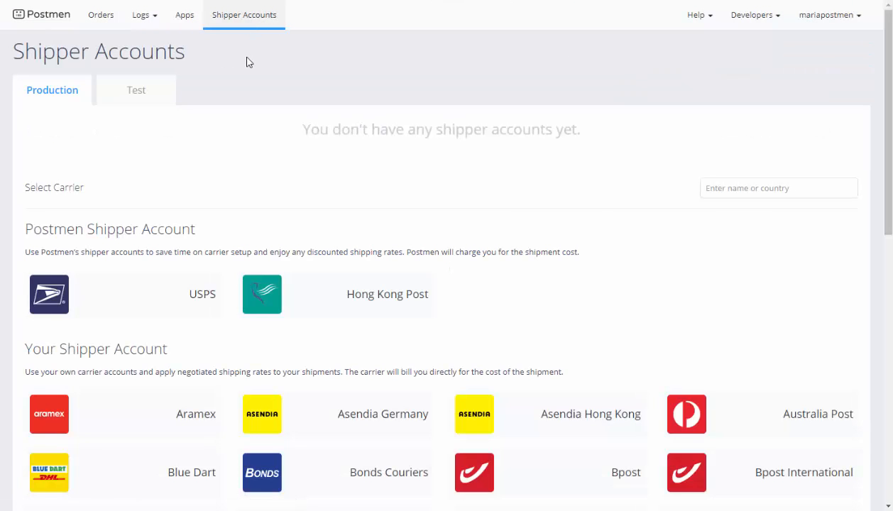
pyautogui.moveTo(239, 142)
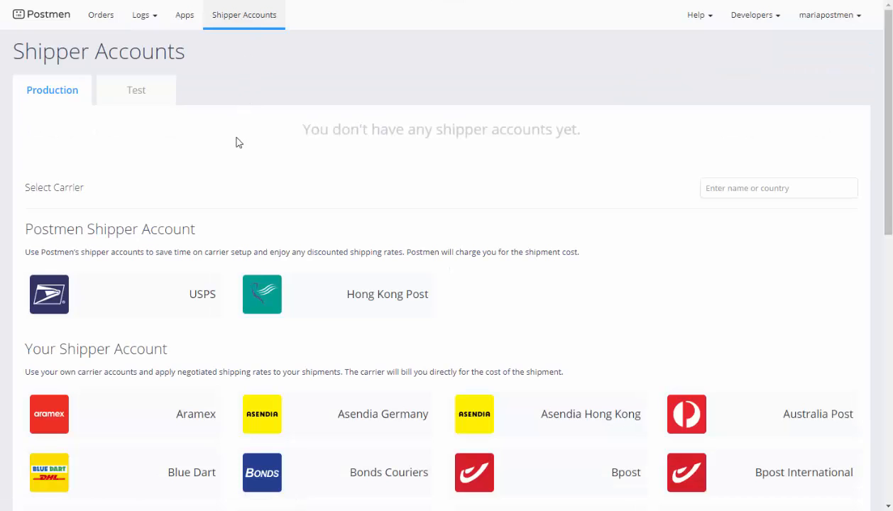
pyautogui.scroll(-3)
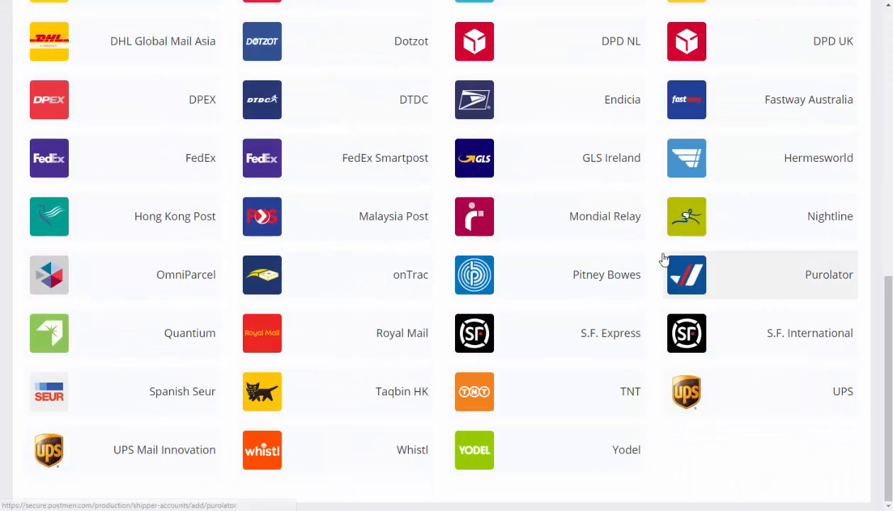
pyautogui.moveTo(697, 393)
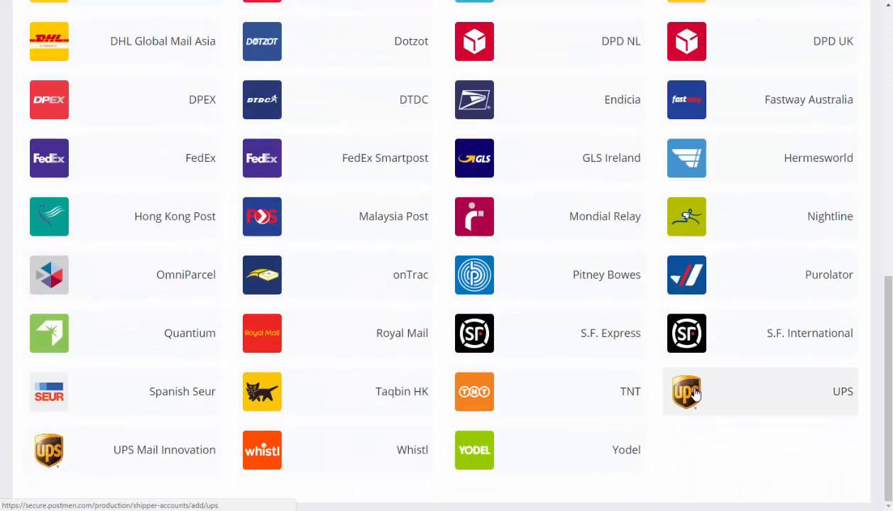
pyautogui.moveTo(536, 147)
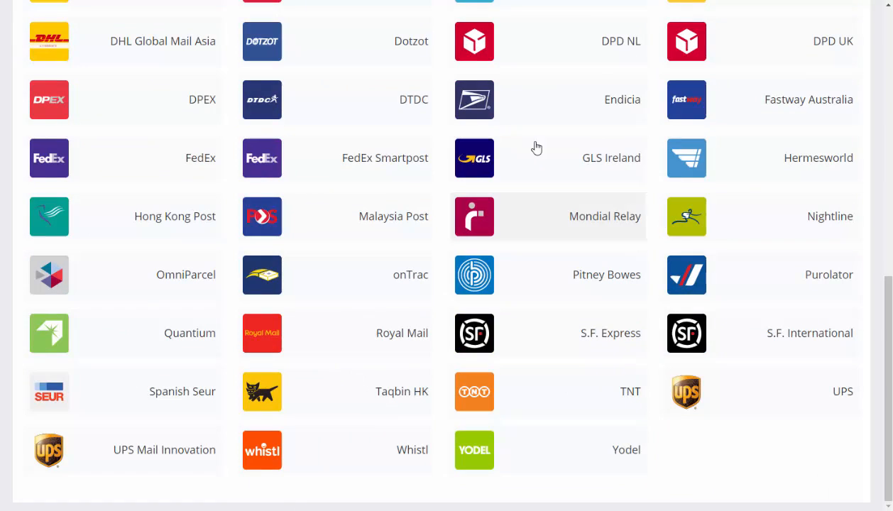
pyautogui.moveTo(308, 105)
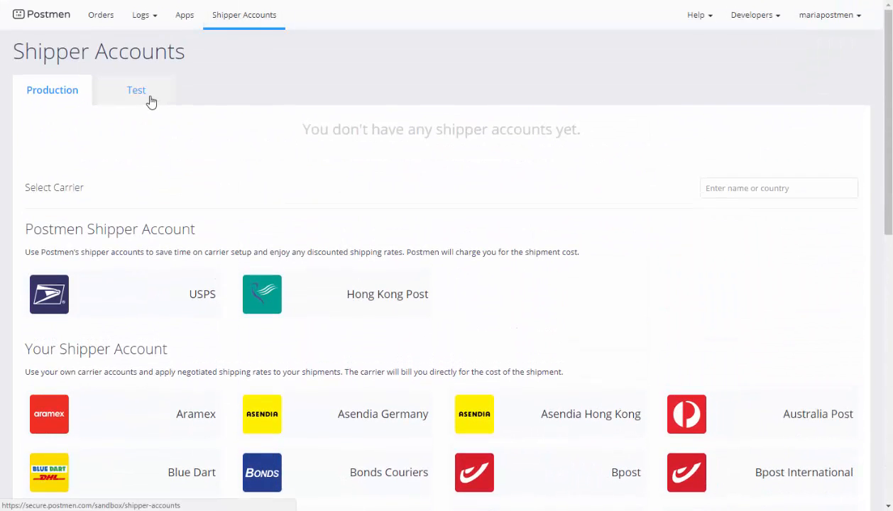
pyautogui.click(135, 90)
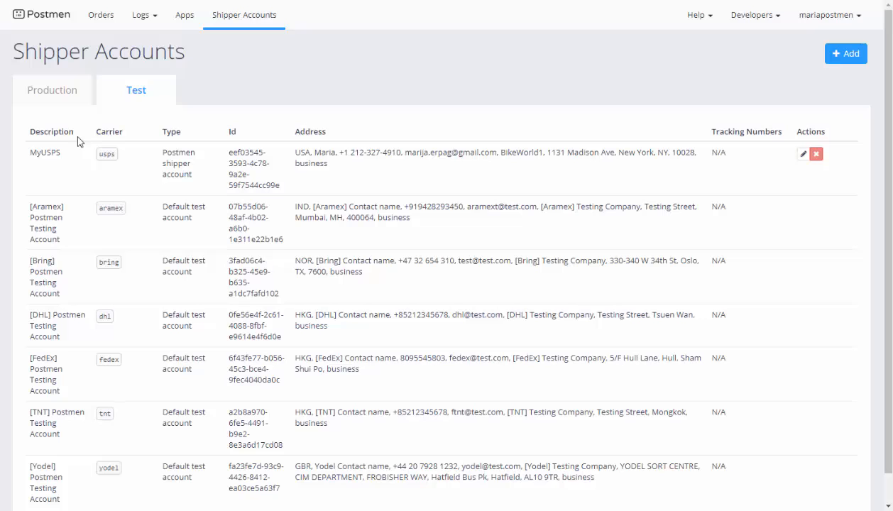
pyautogui.moveTo(321, 135)
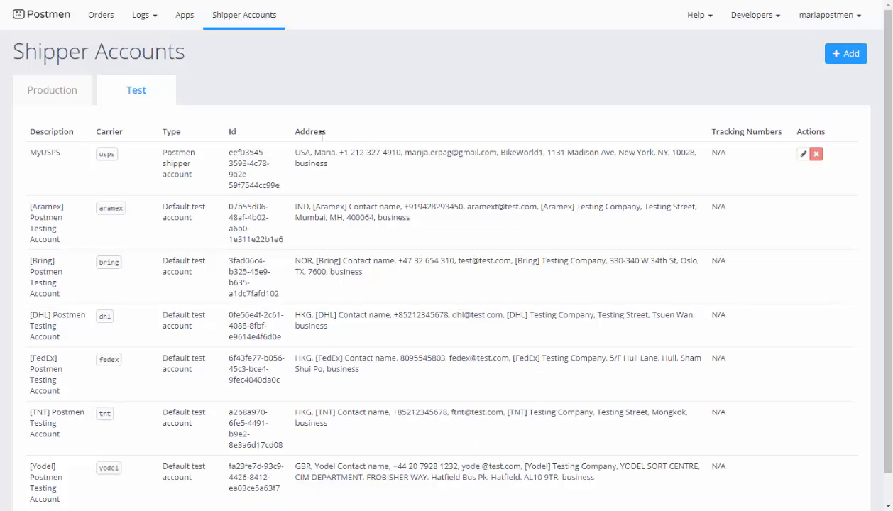
pyautogui.moveTo(60, 90)
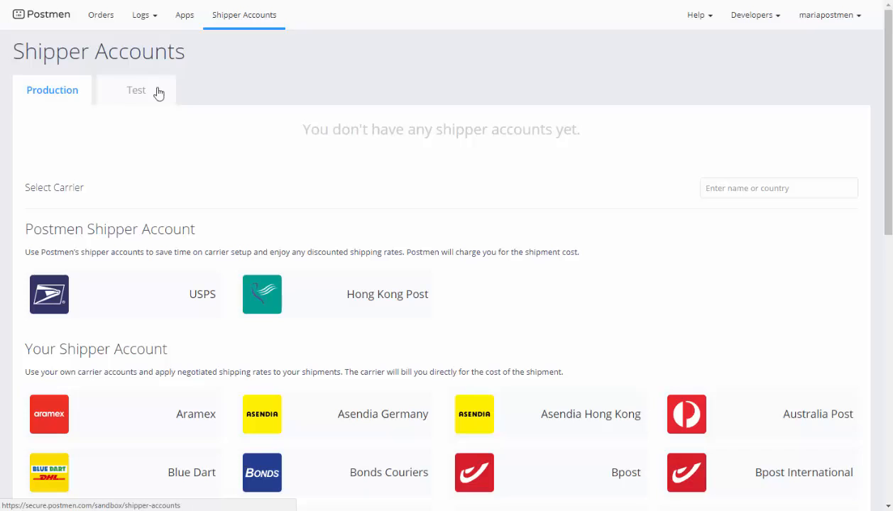
pyautogui.moveTo(772, 35)
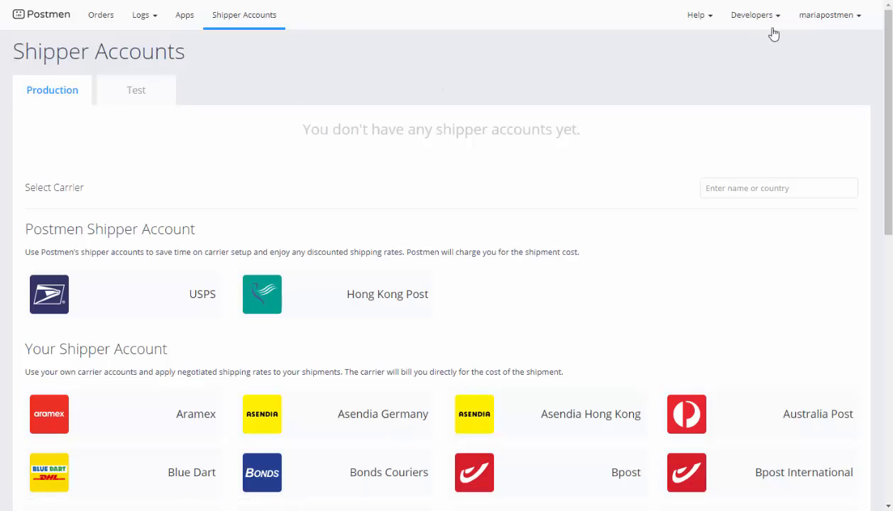
# Go to Postmen's Developers API Keys page showing the Master production key and rate limit
pyautogui.click(750, 15)
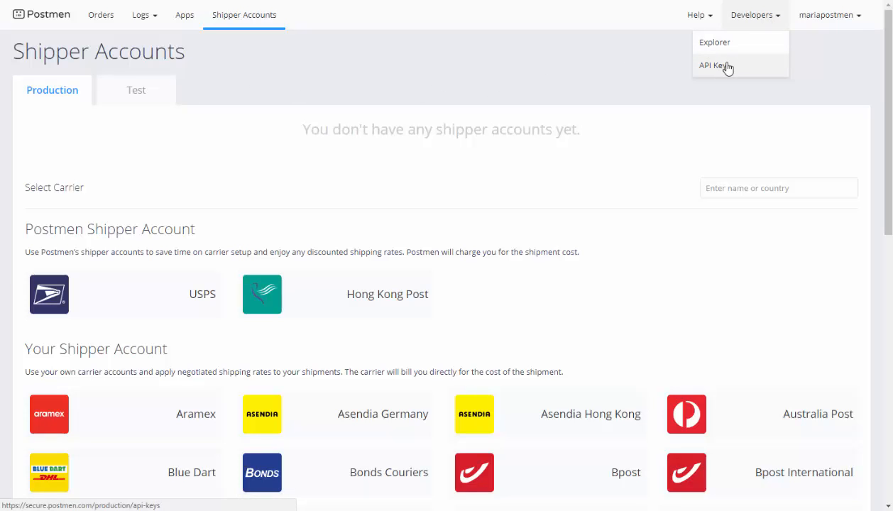
pyautogui.click(715, 65)
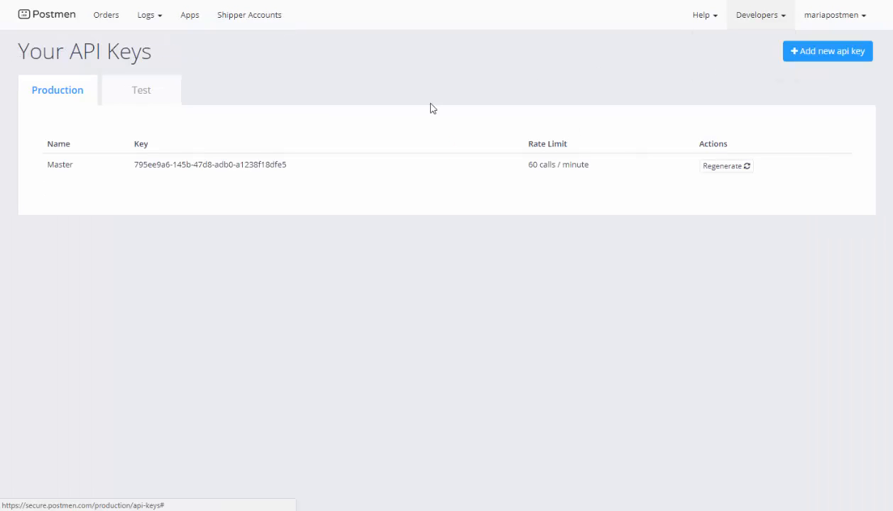
pyautogui.moveTo(329, 213)
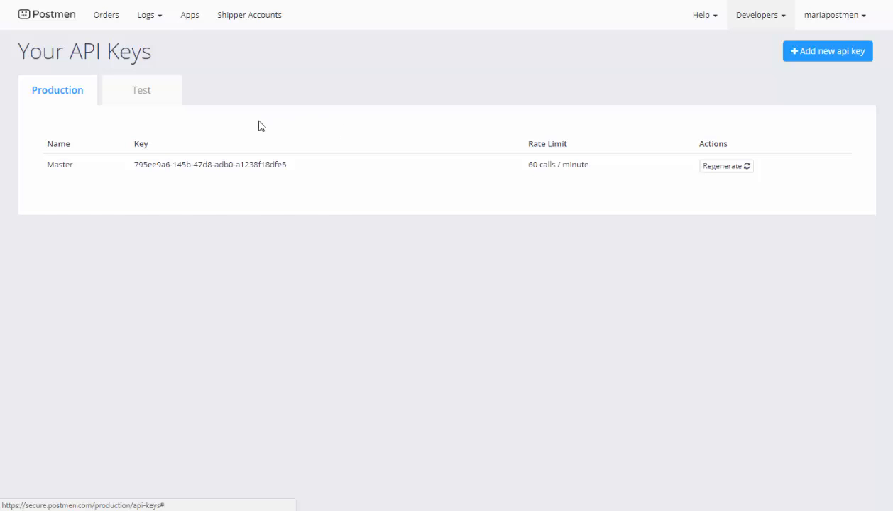
pyautogui.click(141, 89)
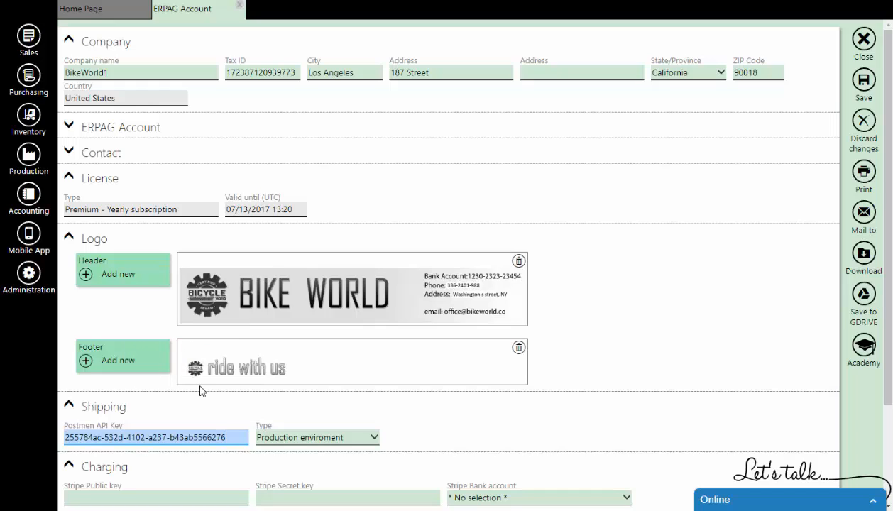
pyautogui.moveTo(359, 412)
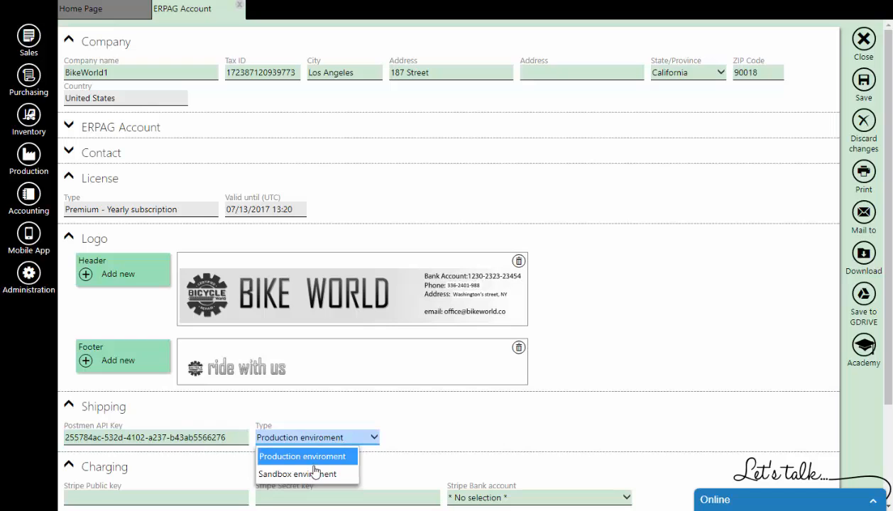
# Set the Postmen shipping type to Sandbox environment, save the account, and close it
pyautogui.click(306, 474)
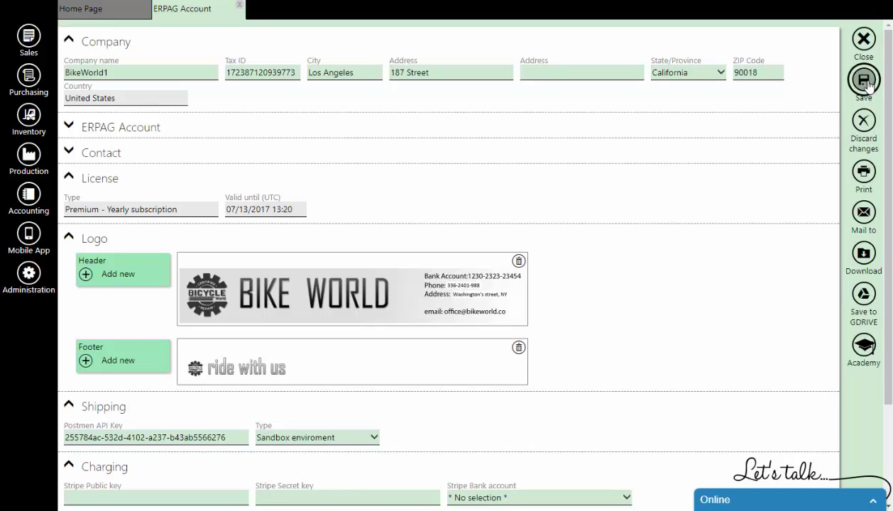
pyautogui.click(862, 78)
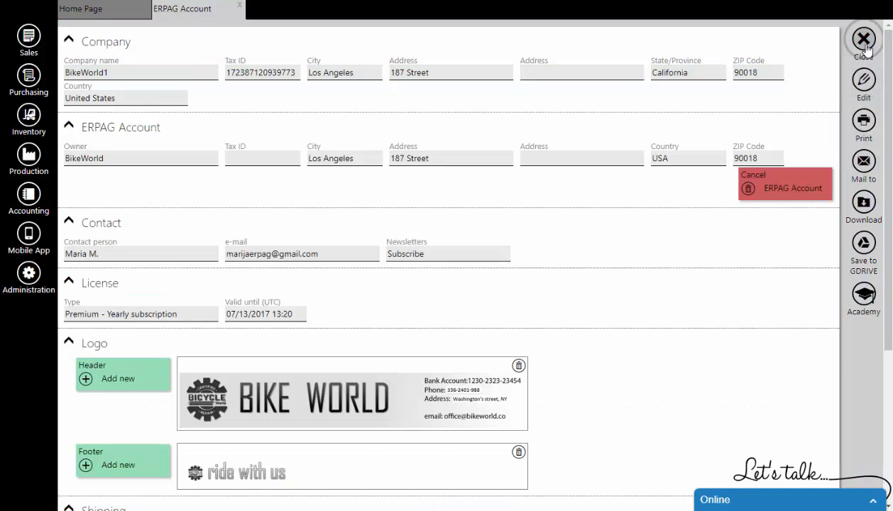
pyautogui.click(859, 37)
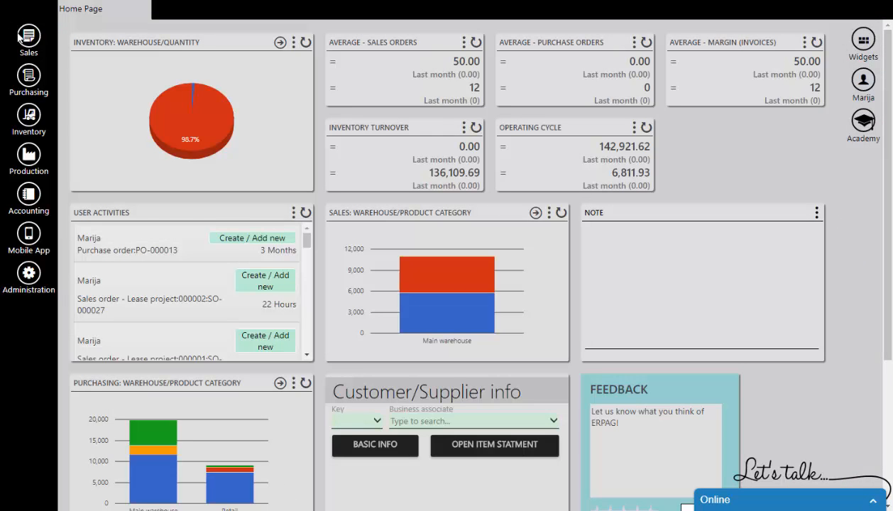
# Start a new sales order for customer Capriolo and add the Bomber item
pyautogui.click(28, 40)
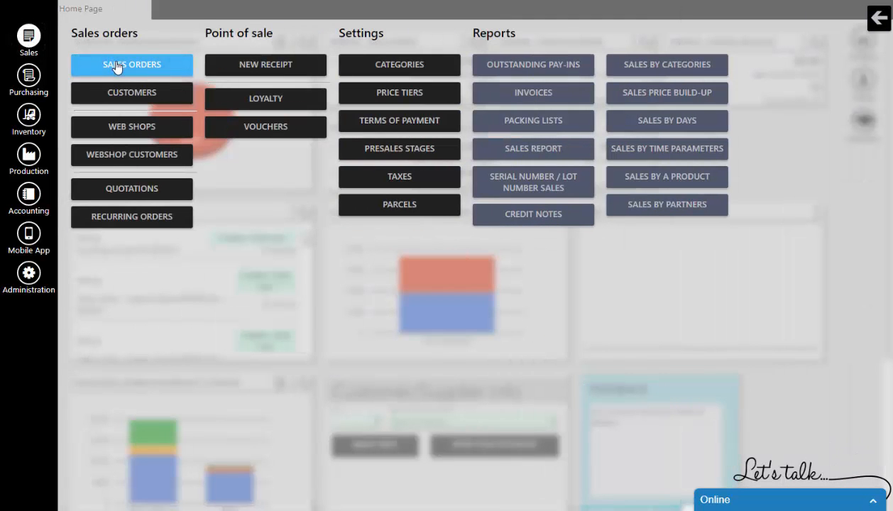
pyautogui.click(131, 65)
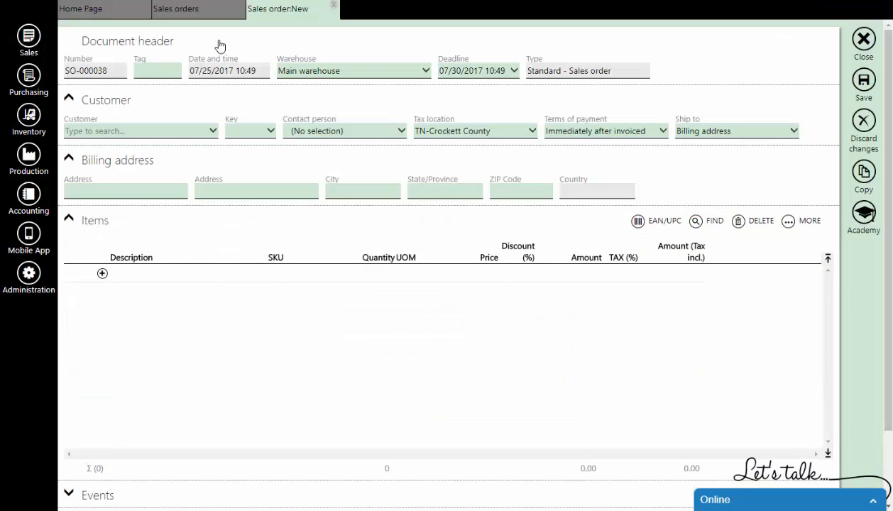
pyautogui.click(140, 130)
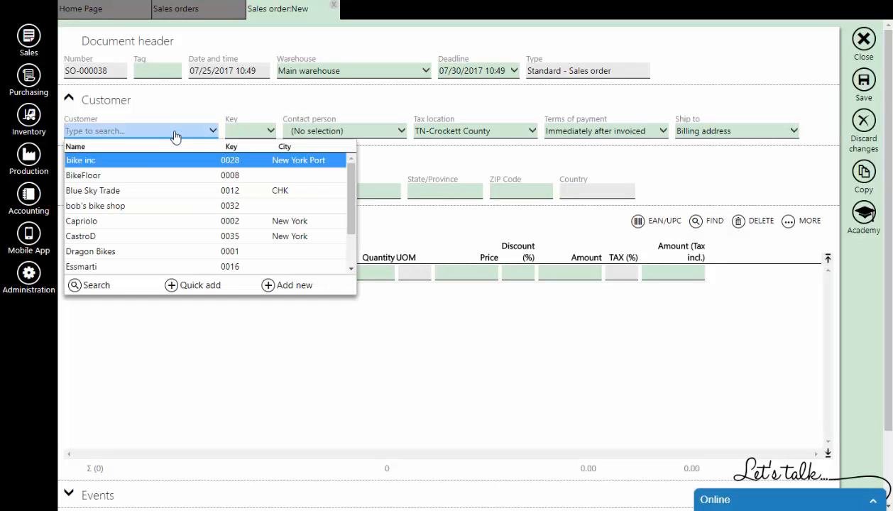
pyautogui.write('cap')
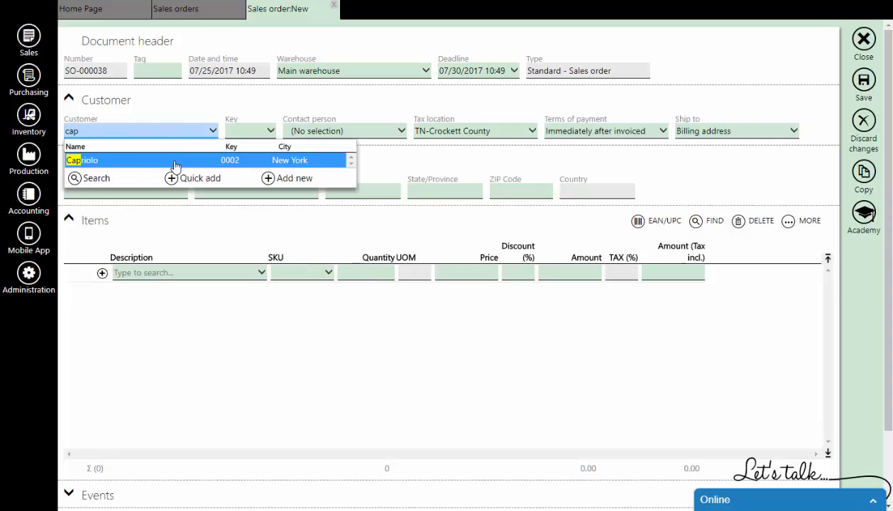
pyautogui.click(188, 273)
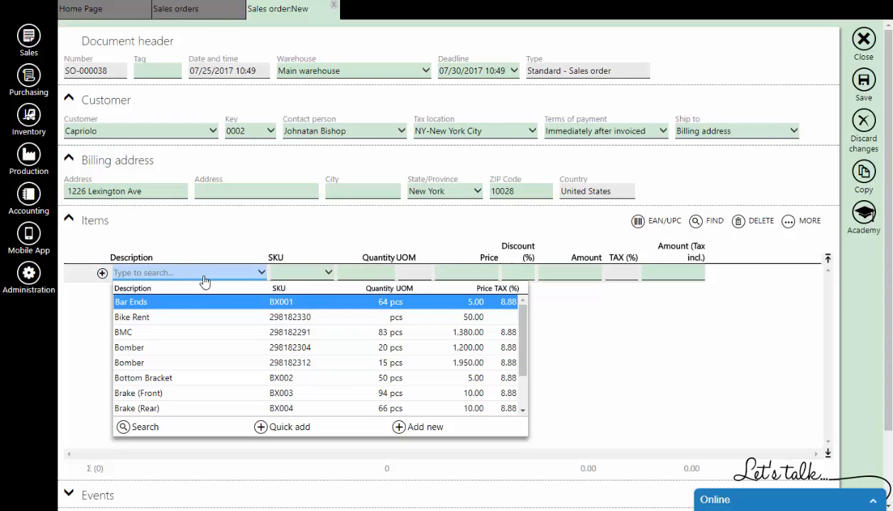
pyautogui.click(129, 362)
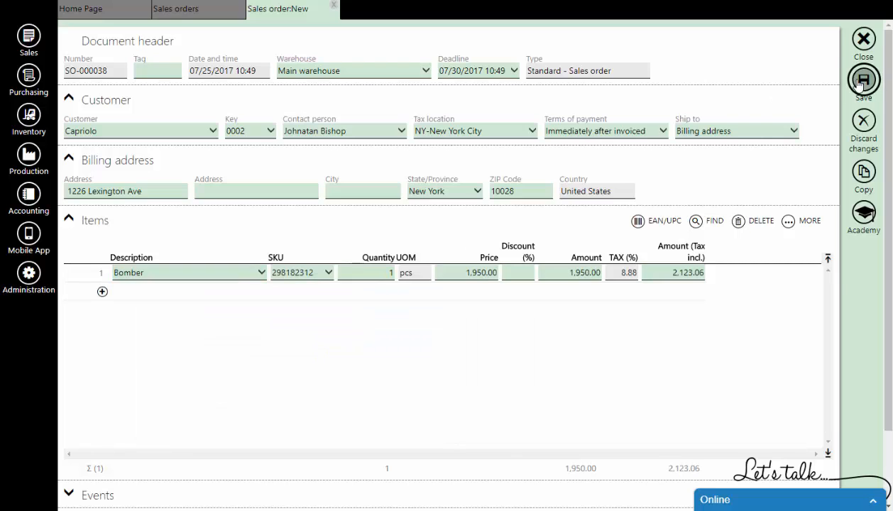
# Save order SO-000038, pack it as PL-000008, and send it to shipping
pyautogui.click(861, 74)
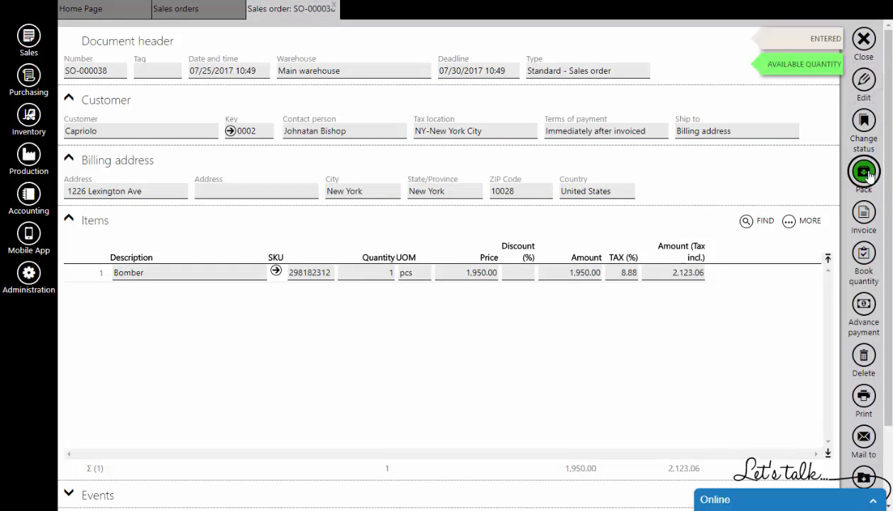
pyautogui.click(862, 172)
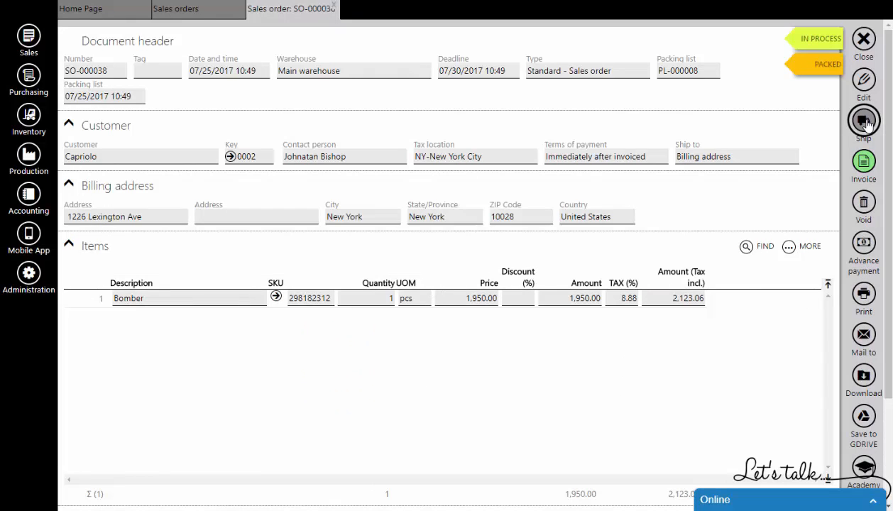
pyautogui.click(863, 120)
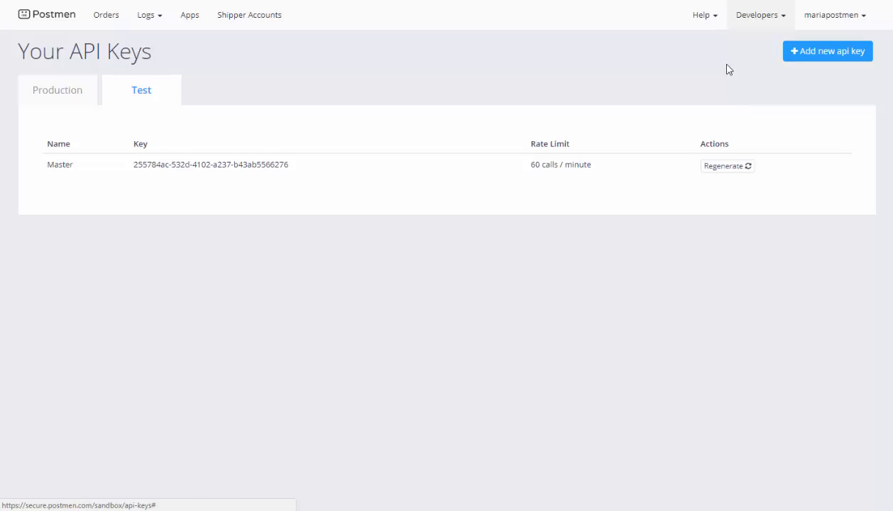
# Open the Postmen profile settings and view the Account Balance of USD 0.00
pyautogui.click(833, 14)
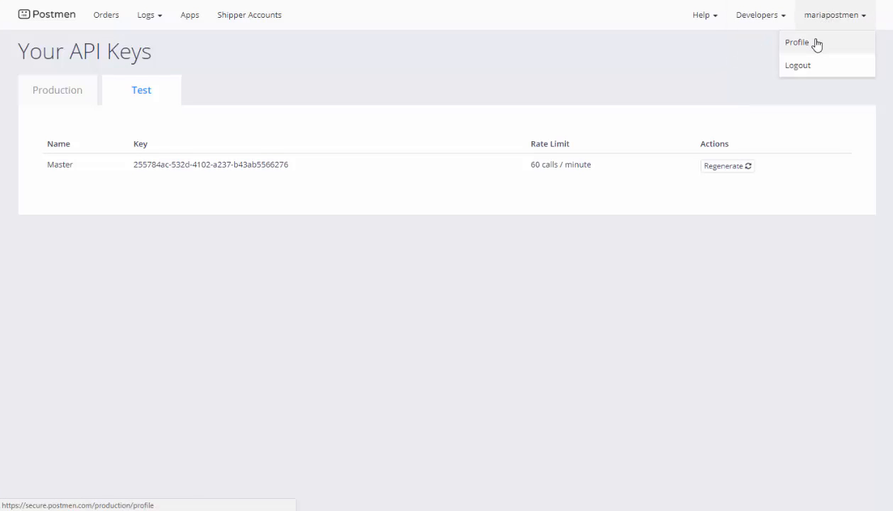
pyautogui.click(794, 42)
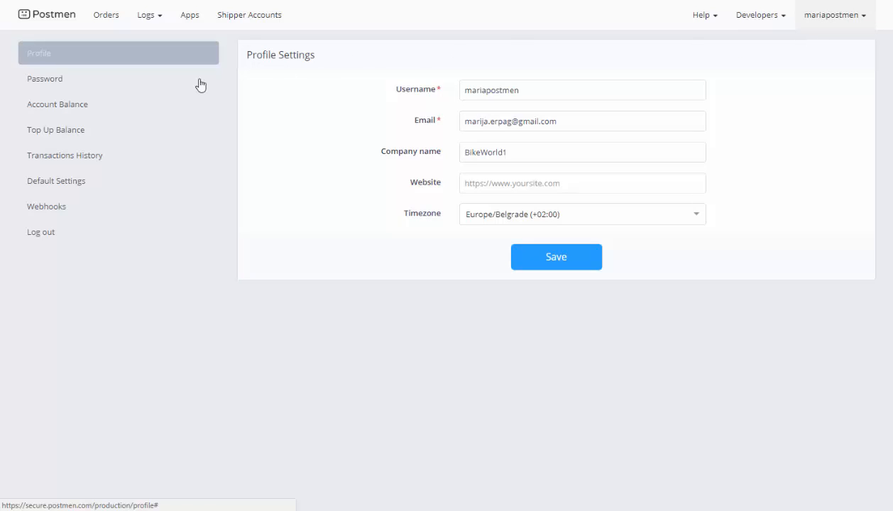
pyautogui.click(58, 104)
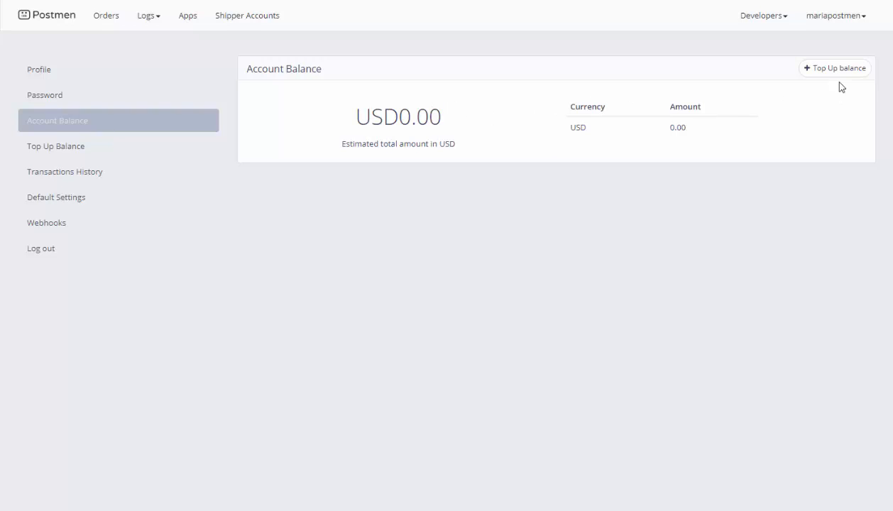
# Open the Top Up Balance form and review the USD currency and amount options, with 20 selected
pyautogui.click(836, 68)
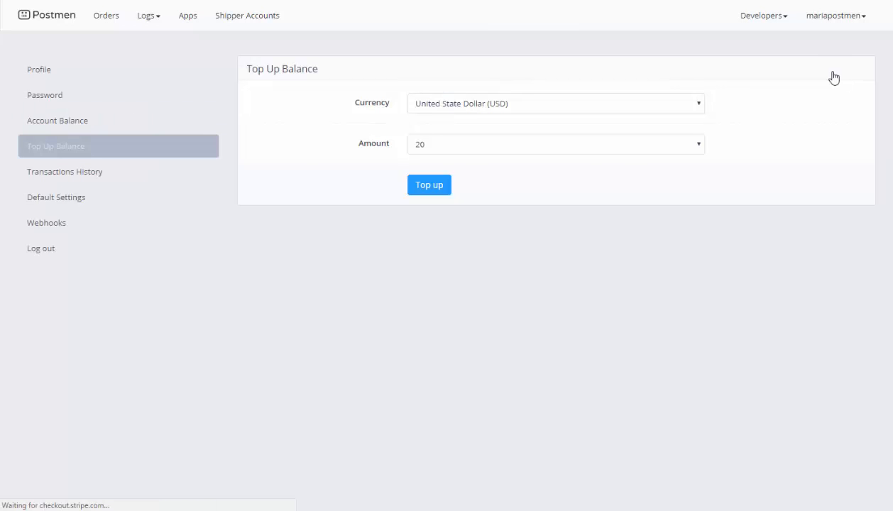
pyautogui.click(555, 103)
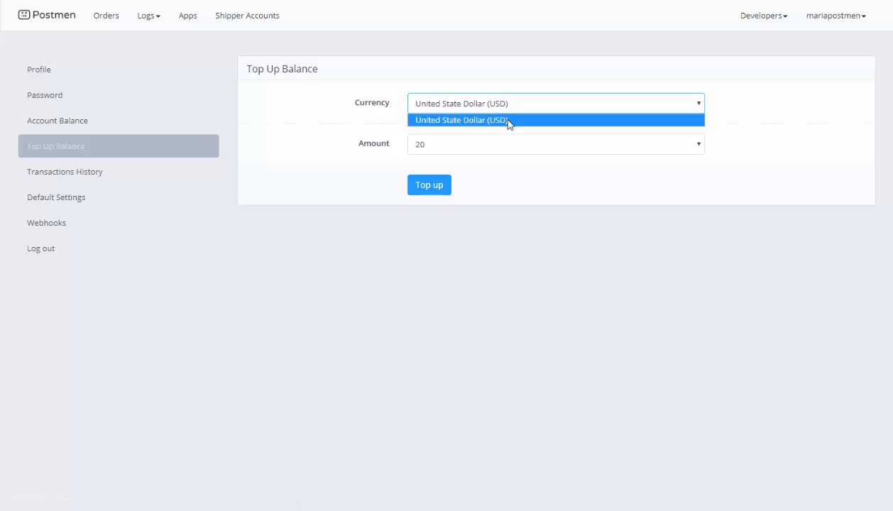
pyautogui.click(554, 144)
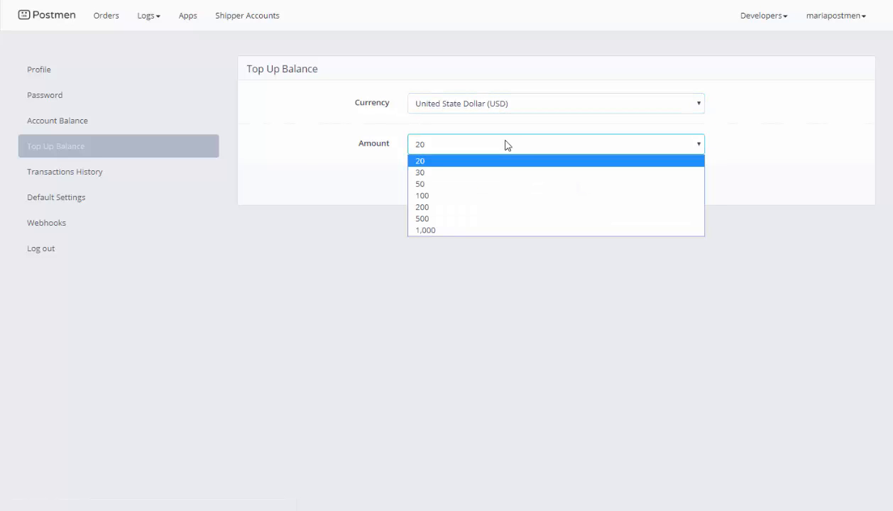
pyautogui.moveTo(489, 213)
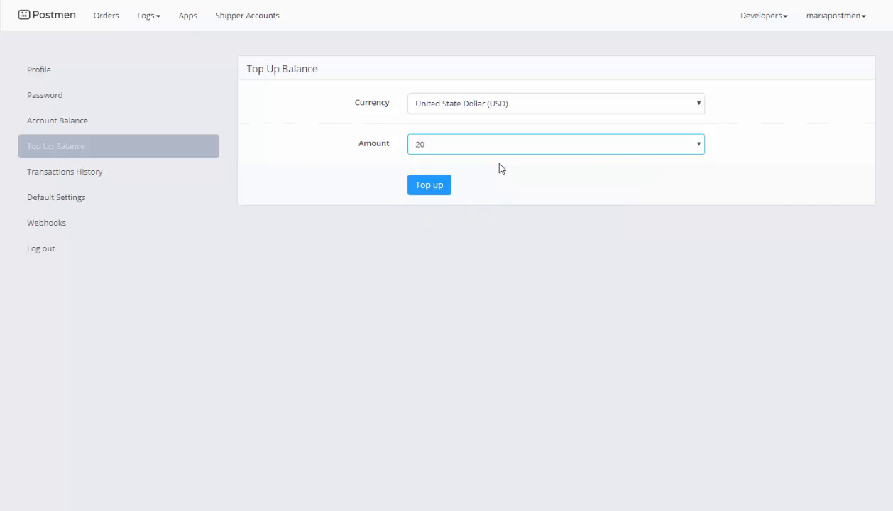
pyautogui.moveTo(500, 169)
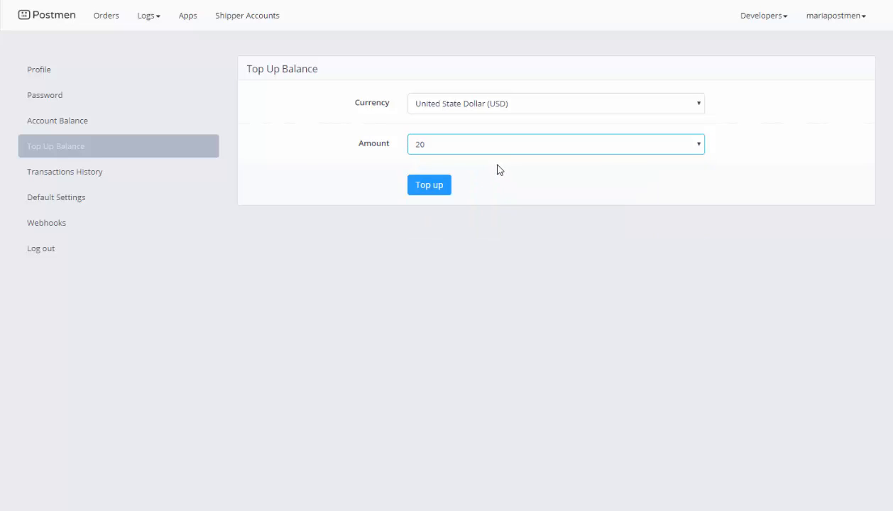
pyautogui.click(429, 184)
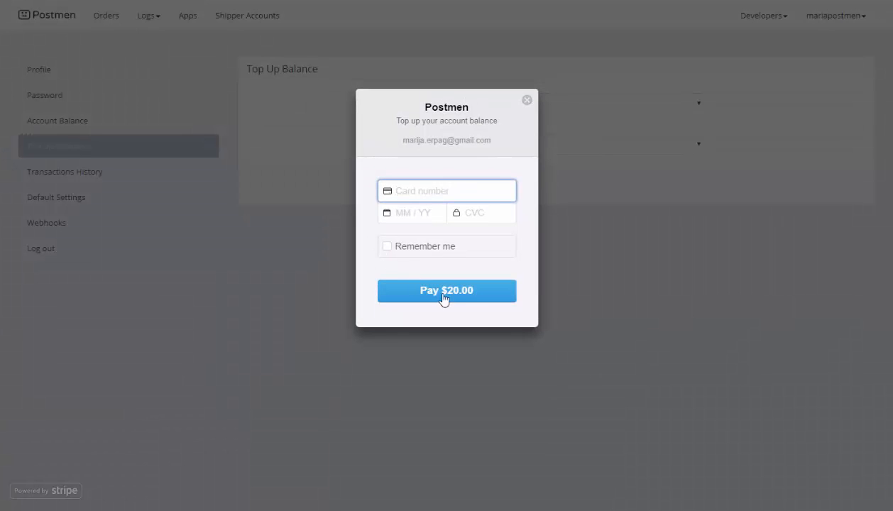
pyautogui.moveTo(526, 103)
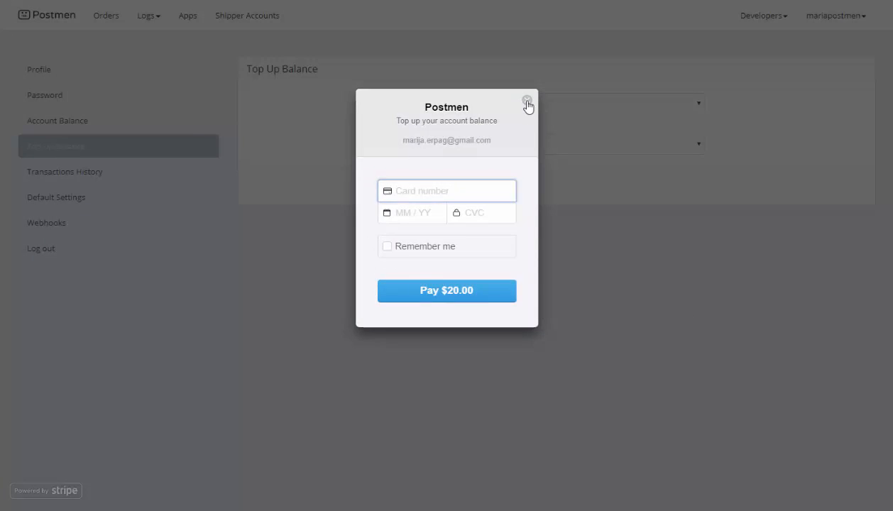
pyautogui.click(526, 101)
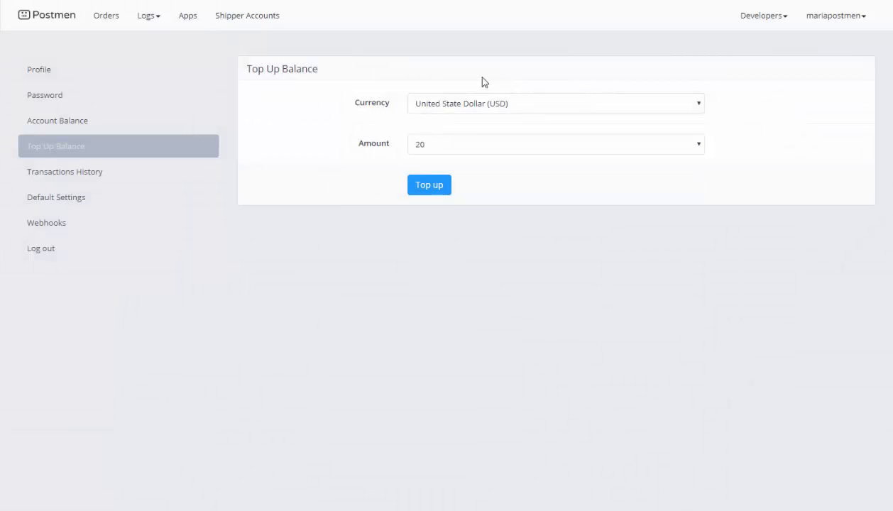